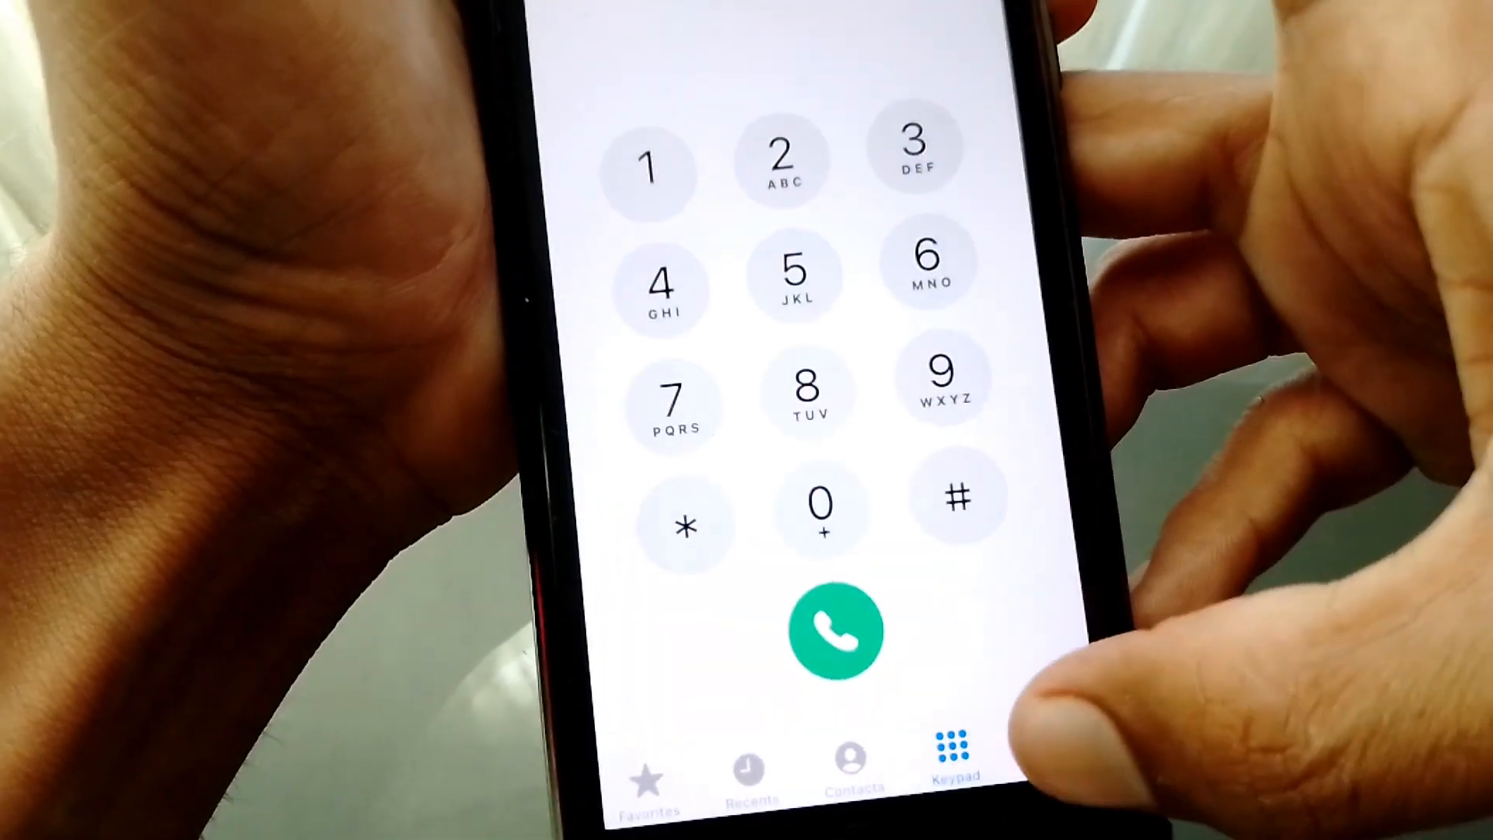
Open the Voicemail tab to see the call-voicemail option
{"action": "left_click", "coordinate": [1055, 762]}
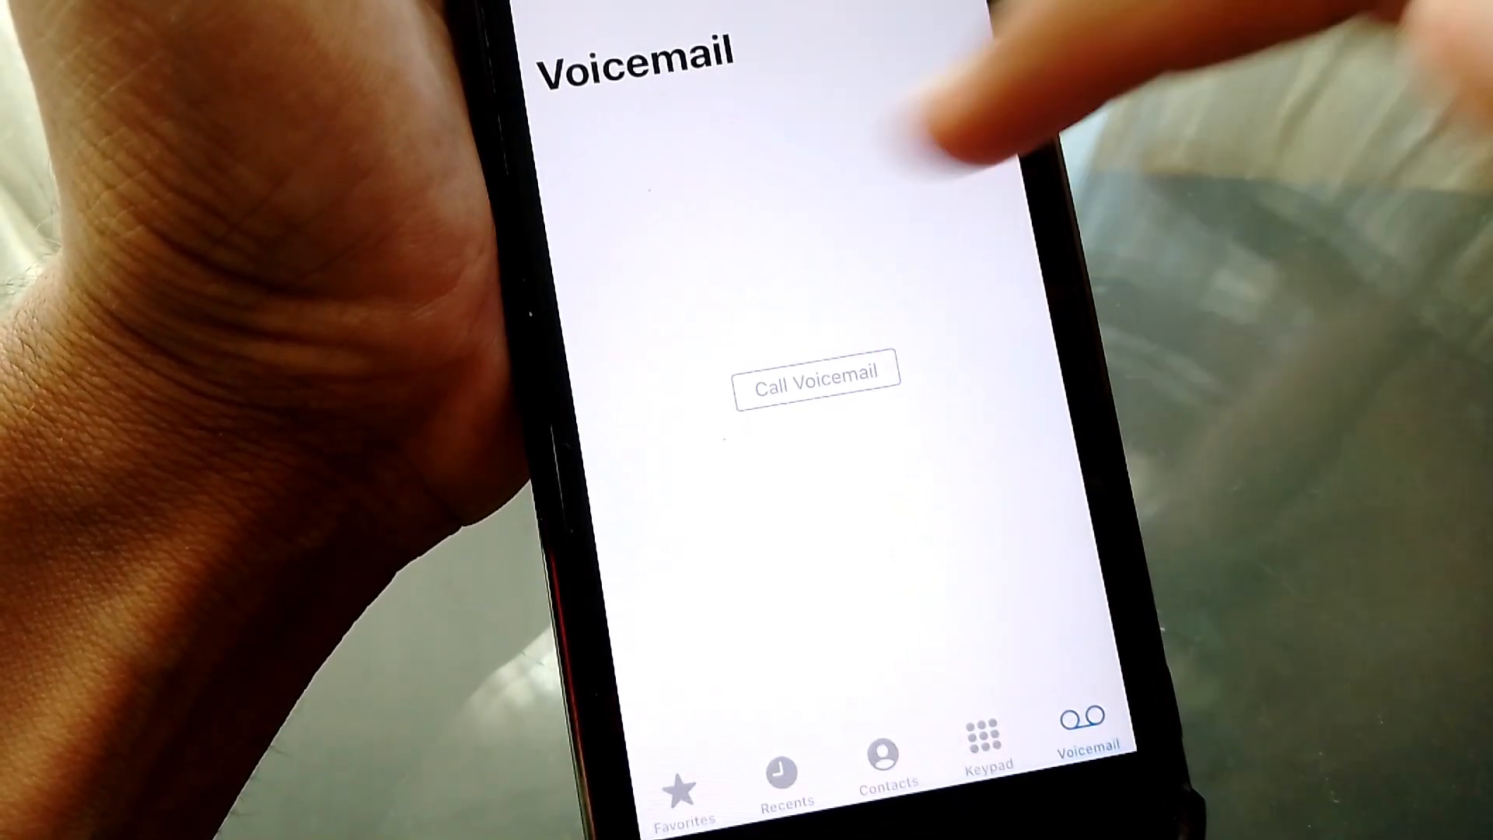
{"action": "mouse_move", "coordinate": [1000, 115]}
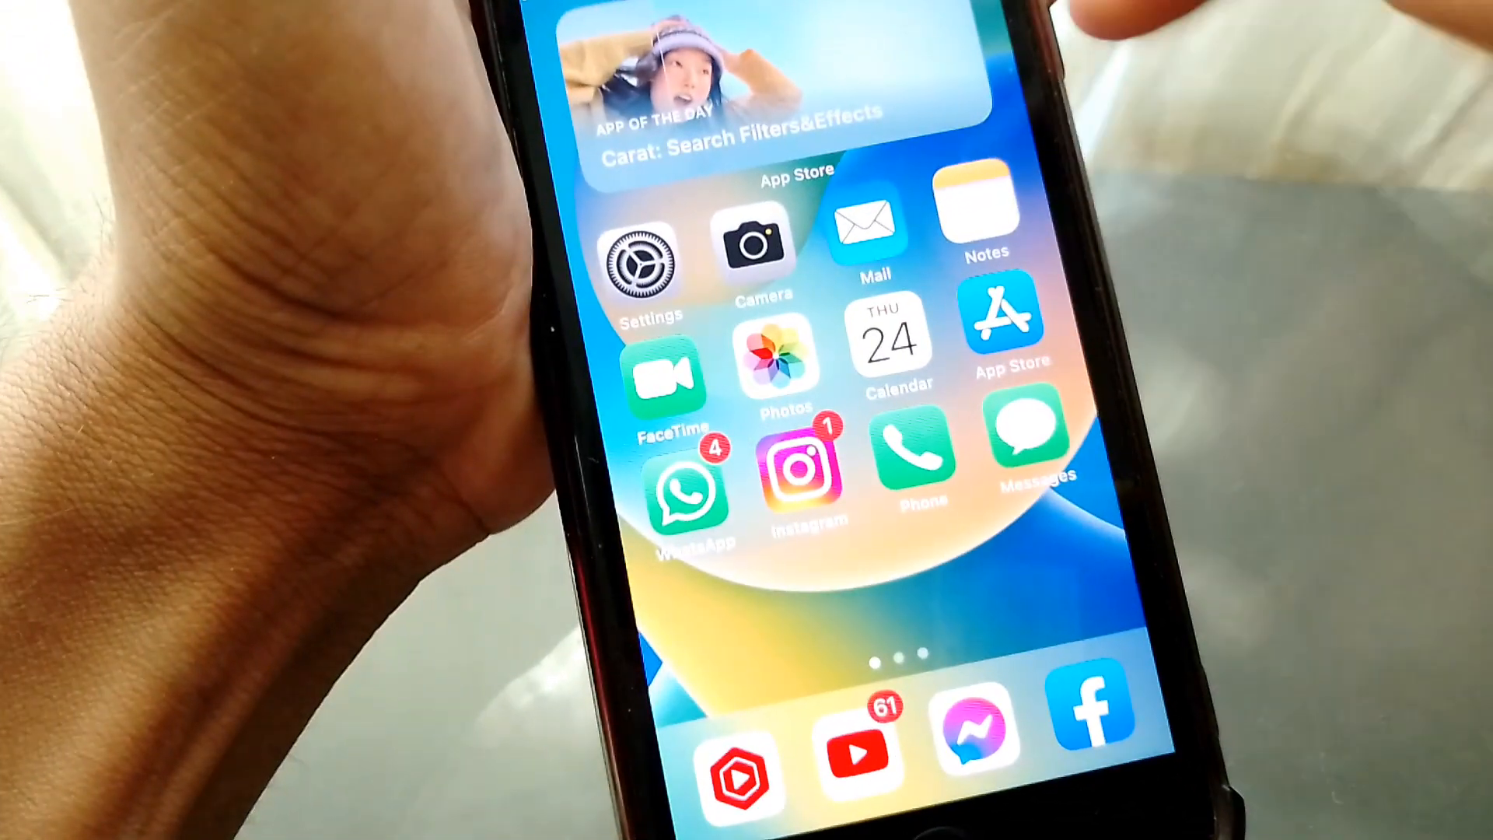
Dial *#62# from the Phone keypad to check unanswered-call forwarding
{"action": "left_click", "coordinate": [913, 459]}
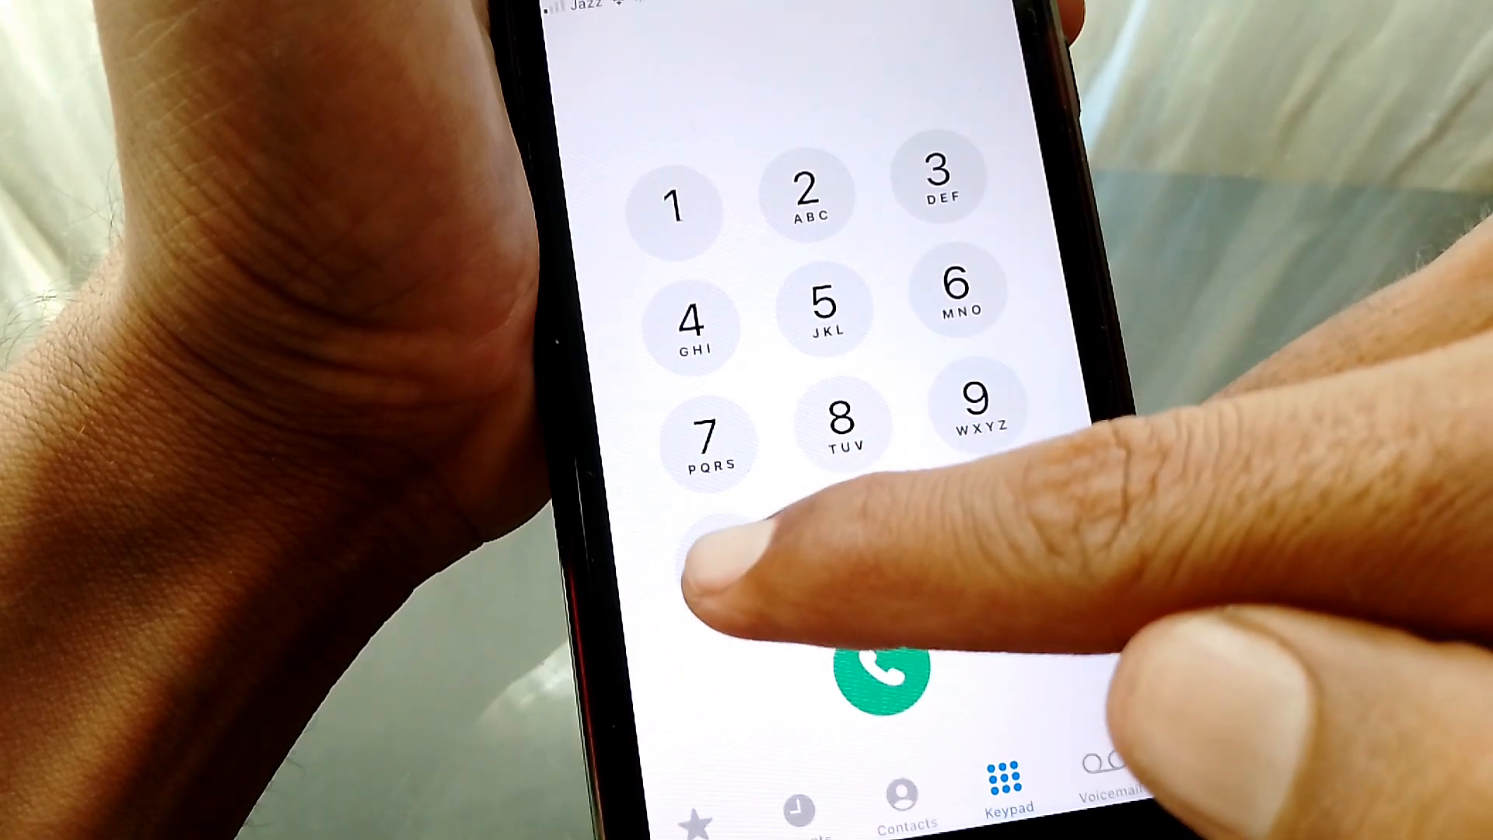
{"action": "left_click", "coordinate": [724, 560]}
{"action": "type", "text": "*#62#"}
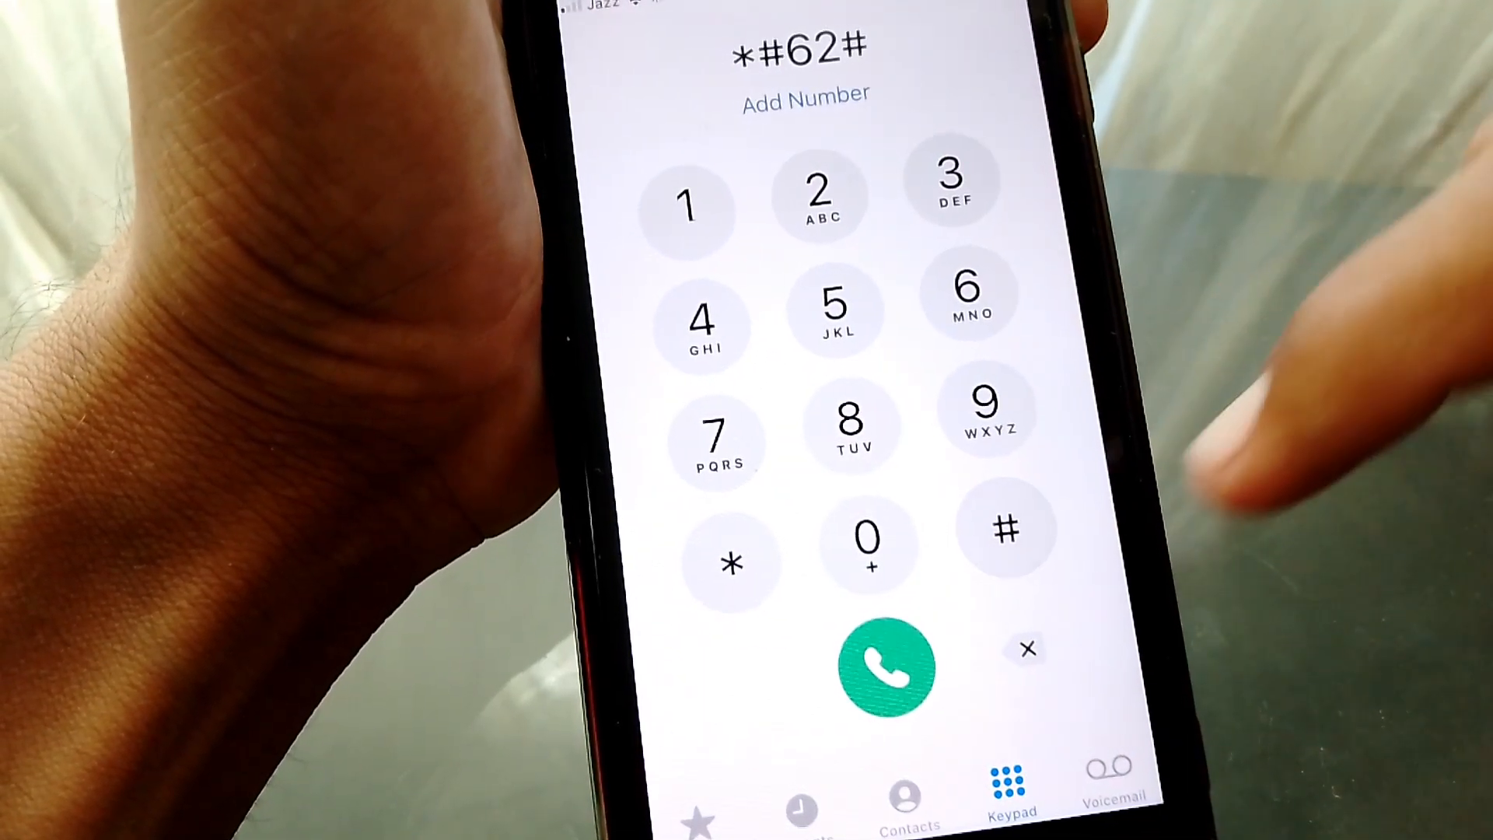
{"action": "left_click", "coordinate": [890, 667]}
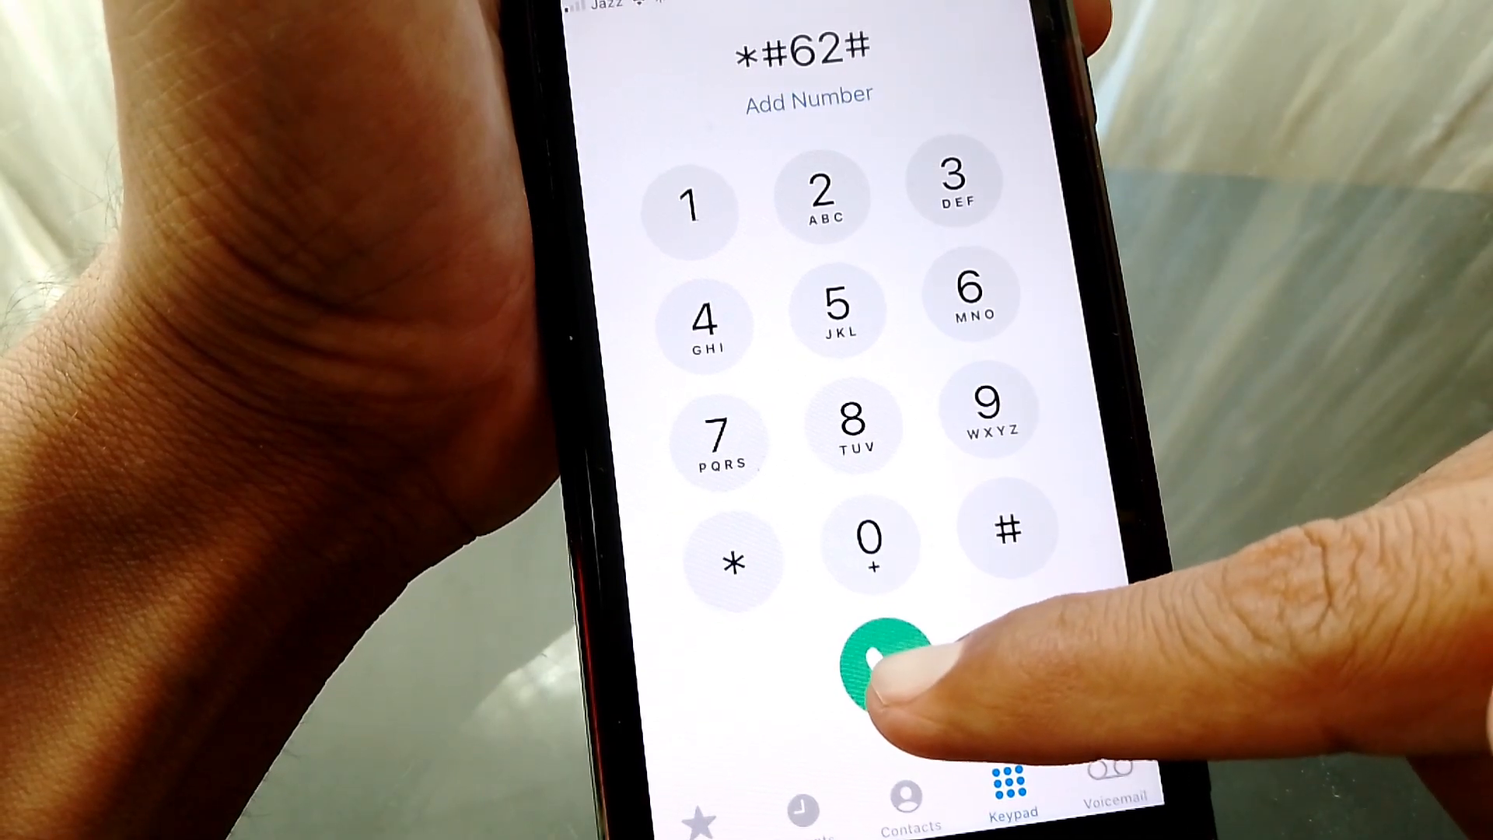
{"action": "left_click", "coordinate": [876, 667]}
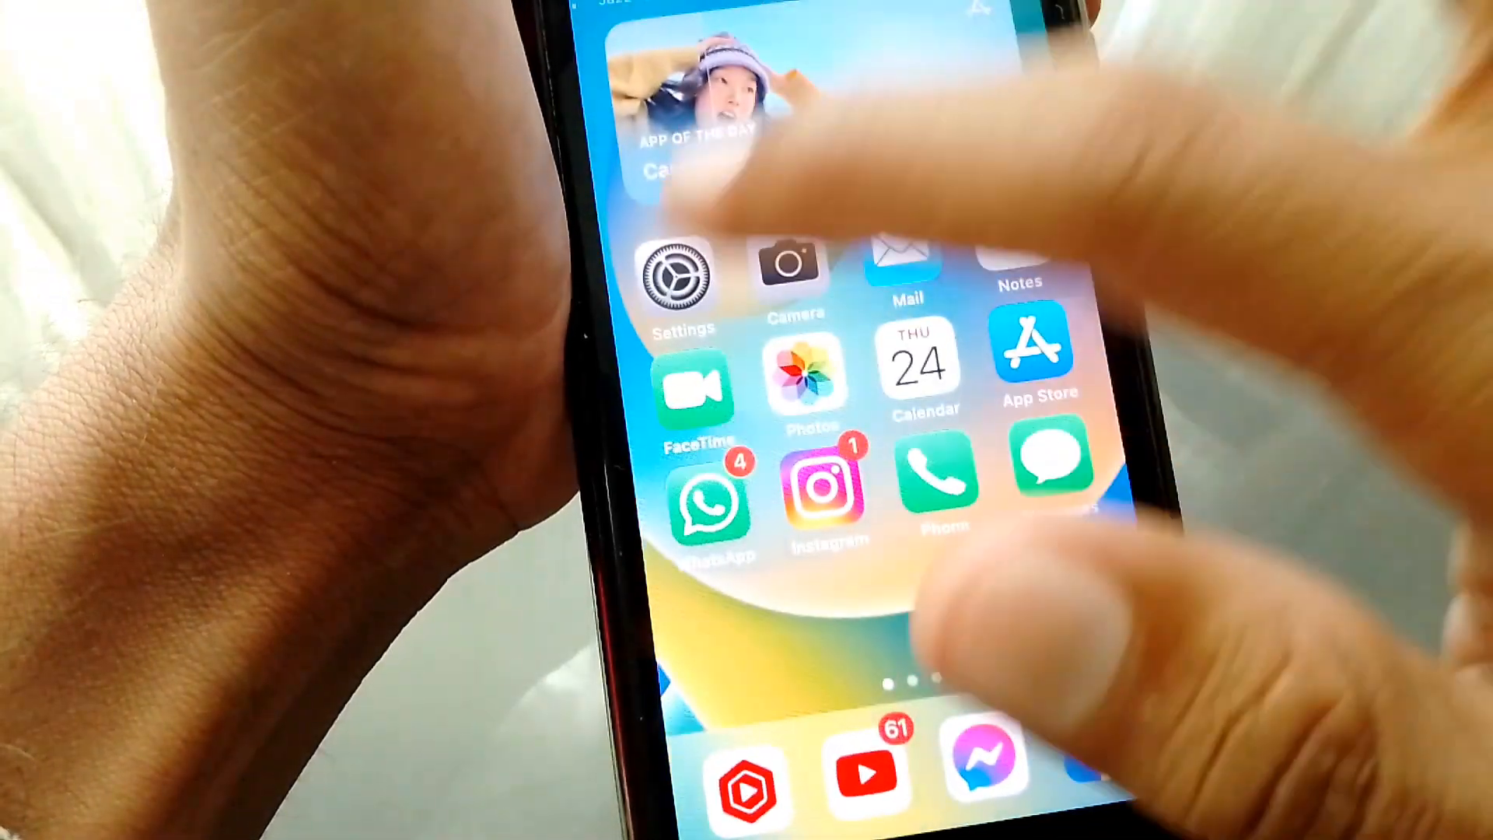
Go to Settings > Phone > Call Forwarding
{"action": "left_click", "coordinate": [682, 276]}
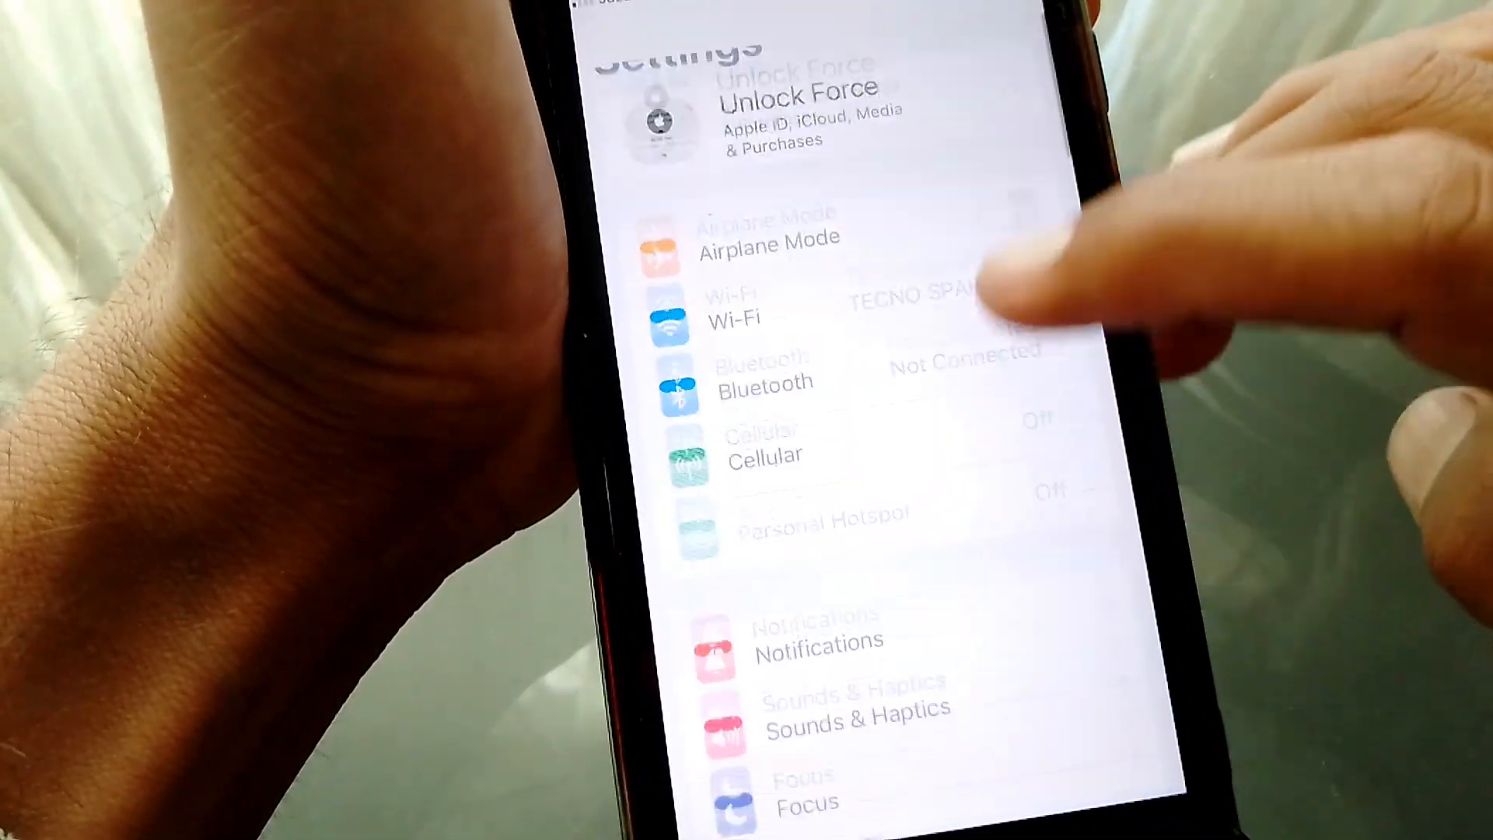
{"action": "scroll", "scroll_direction": "down", "scroll_amount": 3}
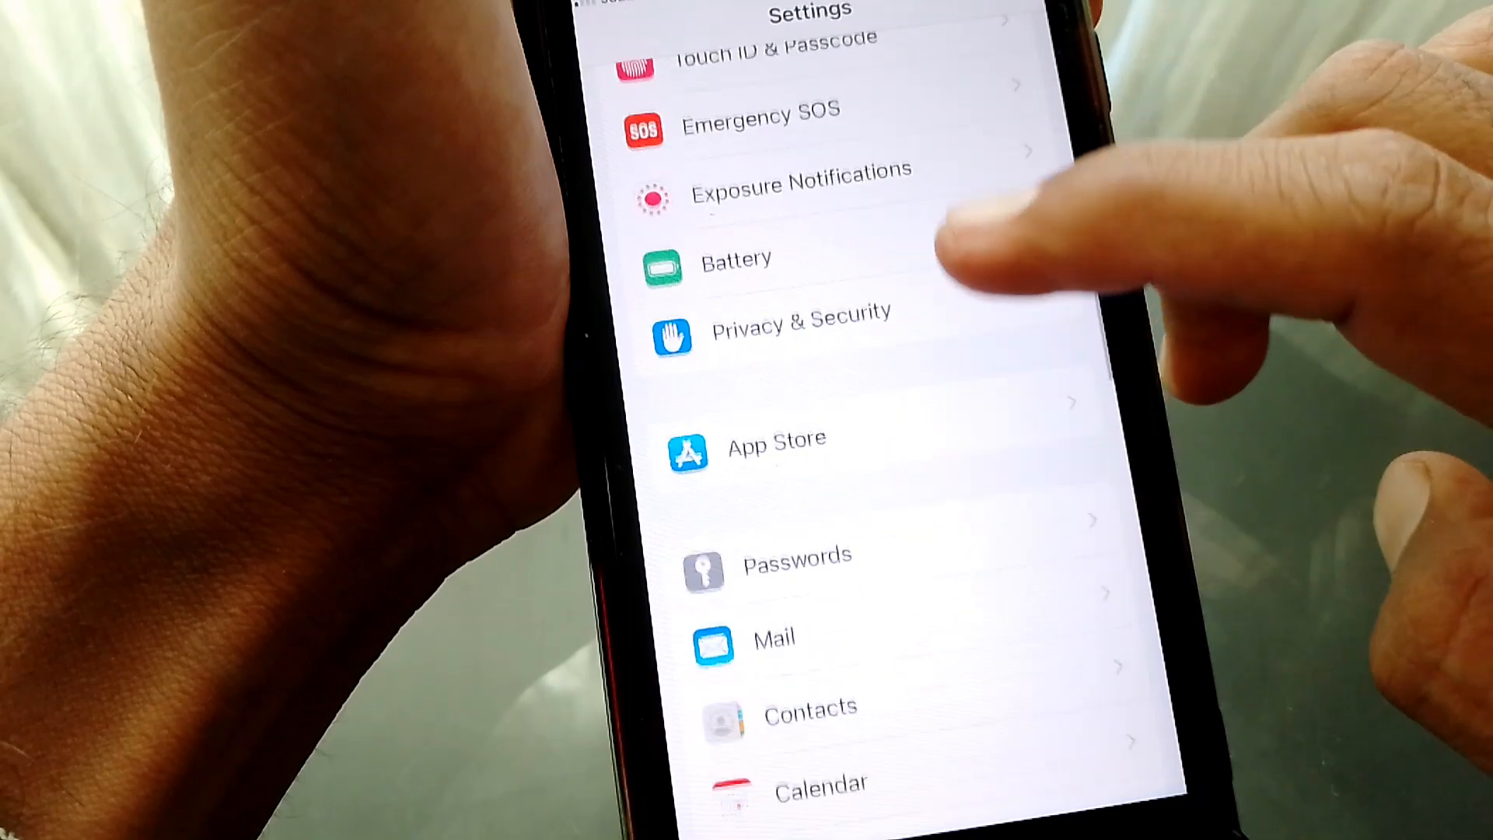
{"action": "scroll", "scroll_direction": "down", "scroll_amount": 3}
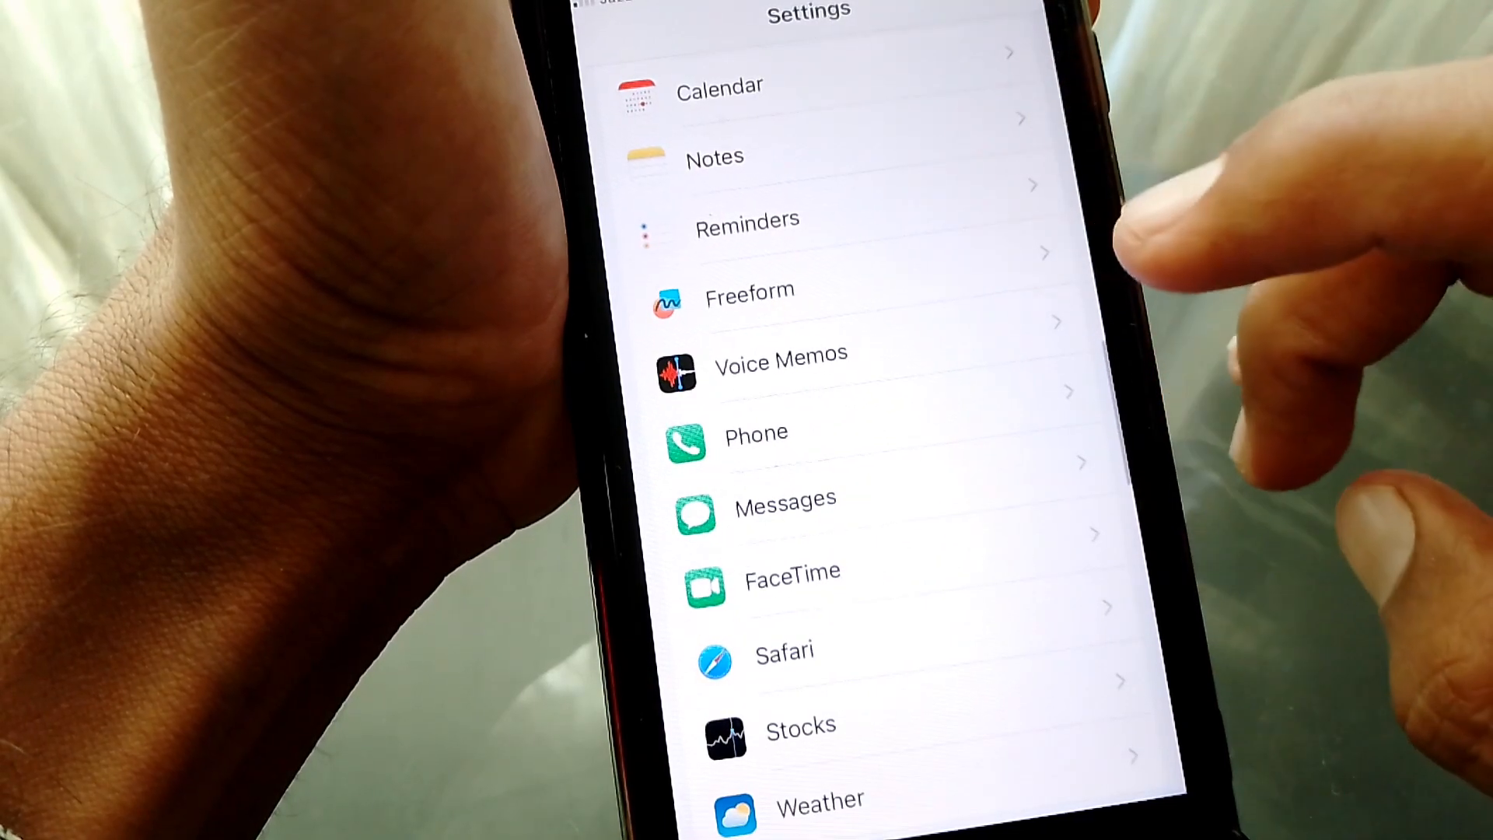
{"action": "left_click", "coordinate": [755, 434]}
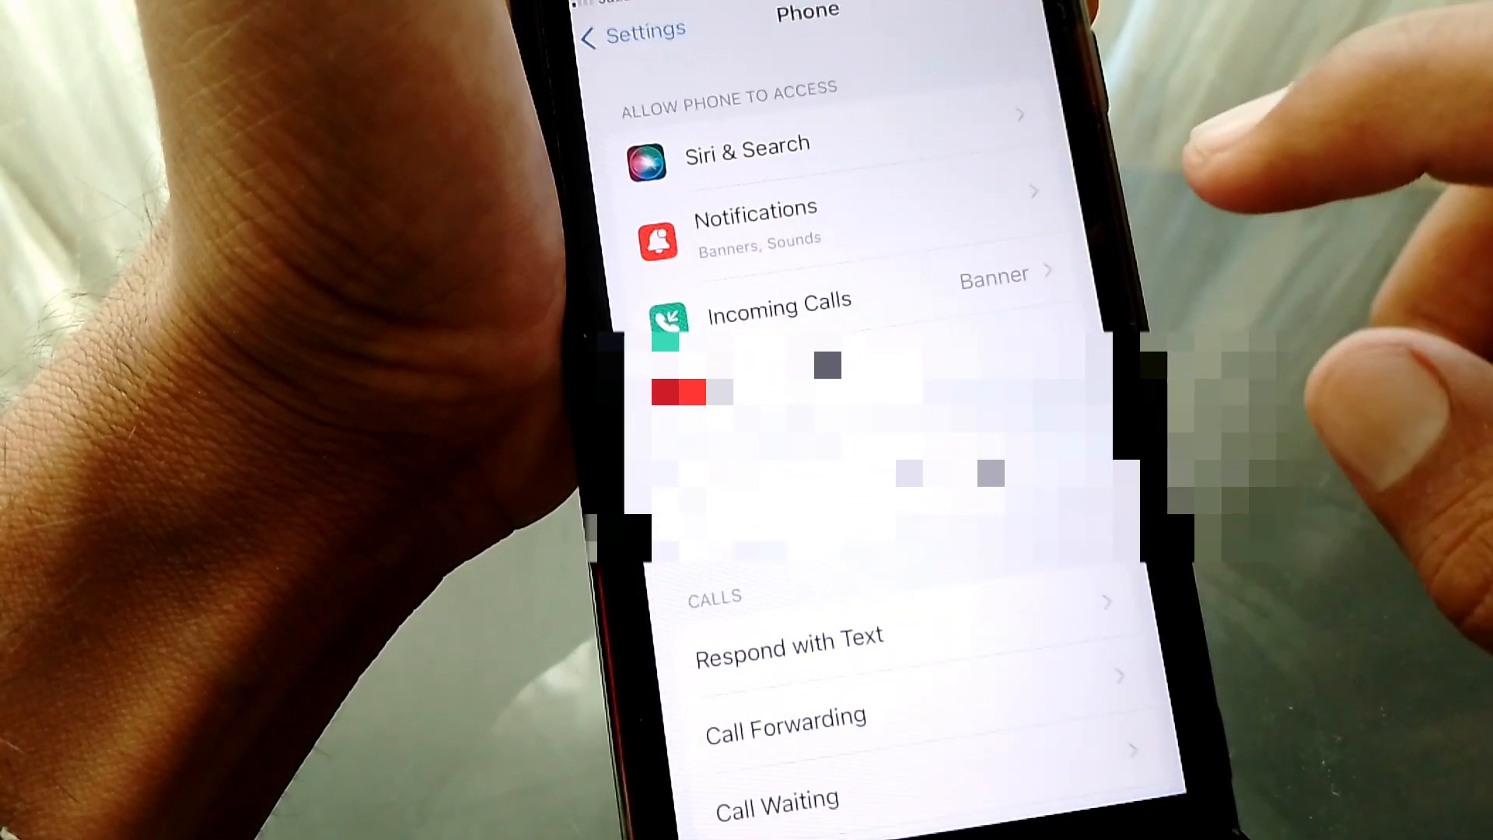
{"action": "scroll", "scroll_direction": "down", "scroll_amount": 3}
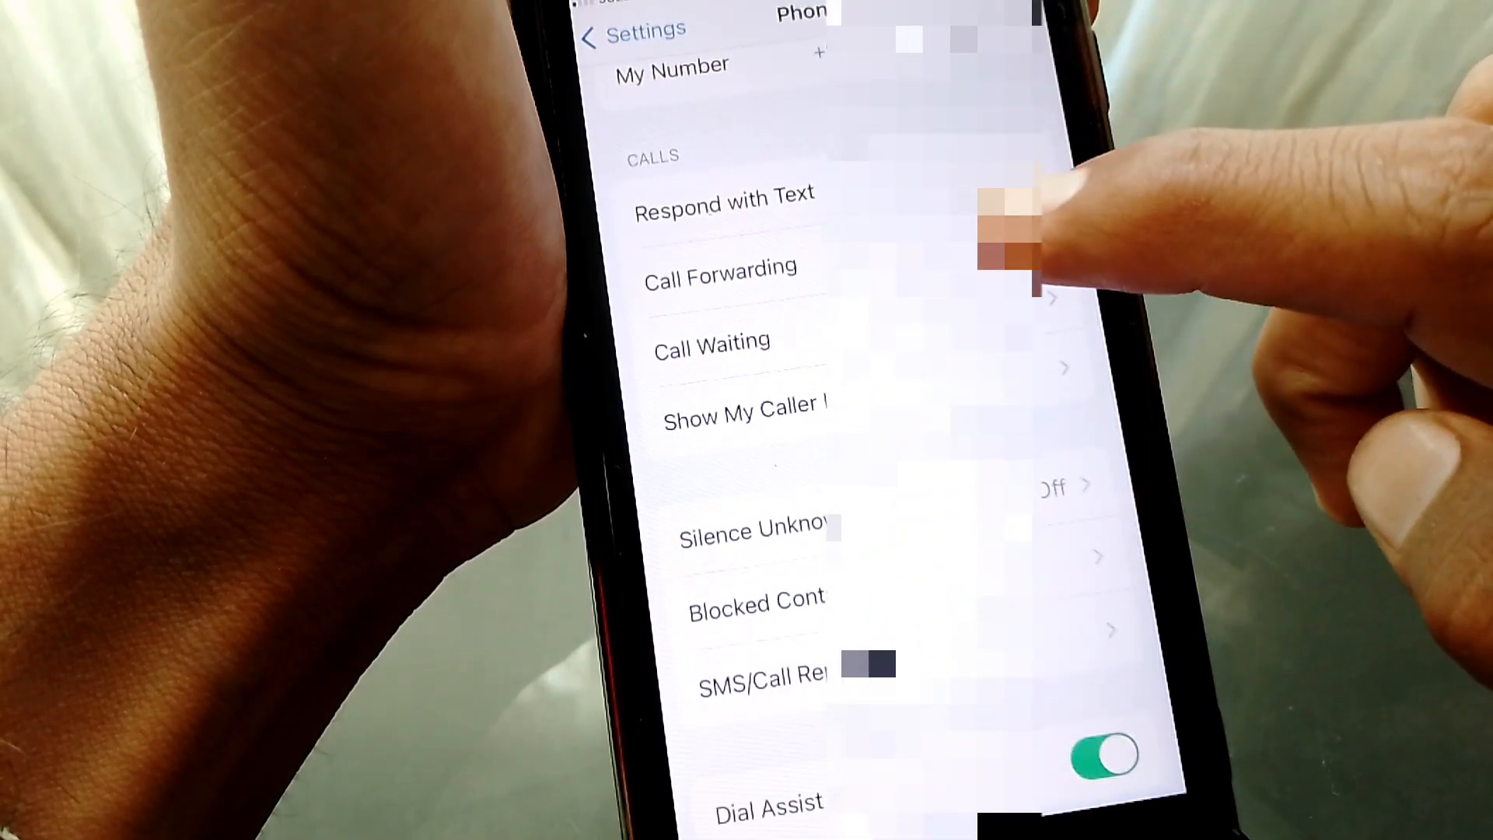
{"action": "left_click", "coordinate": [721, 268]}
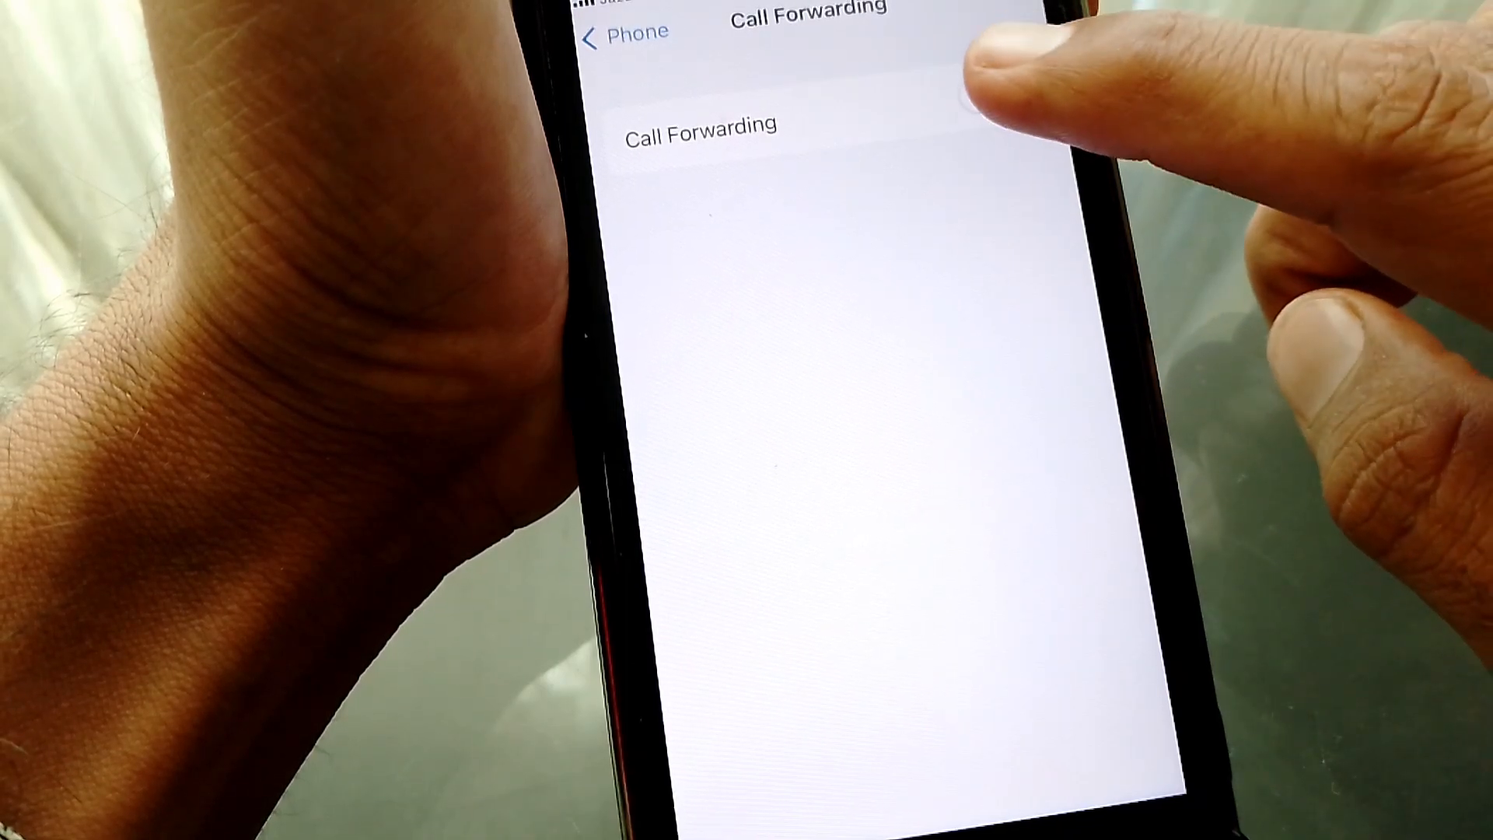
Switch on Call Forwarding and open the Forward To number screen
{"action": "left_click", "coordinate": [983, 89]}
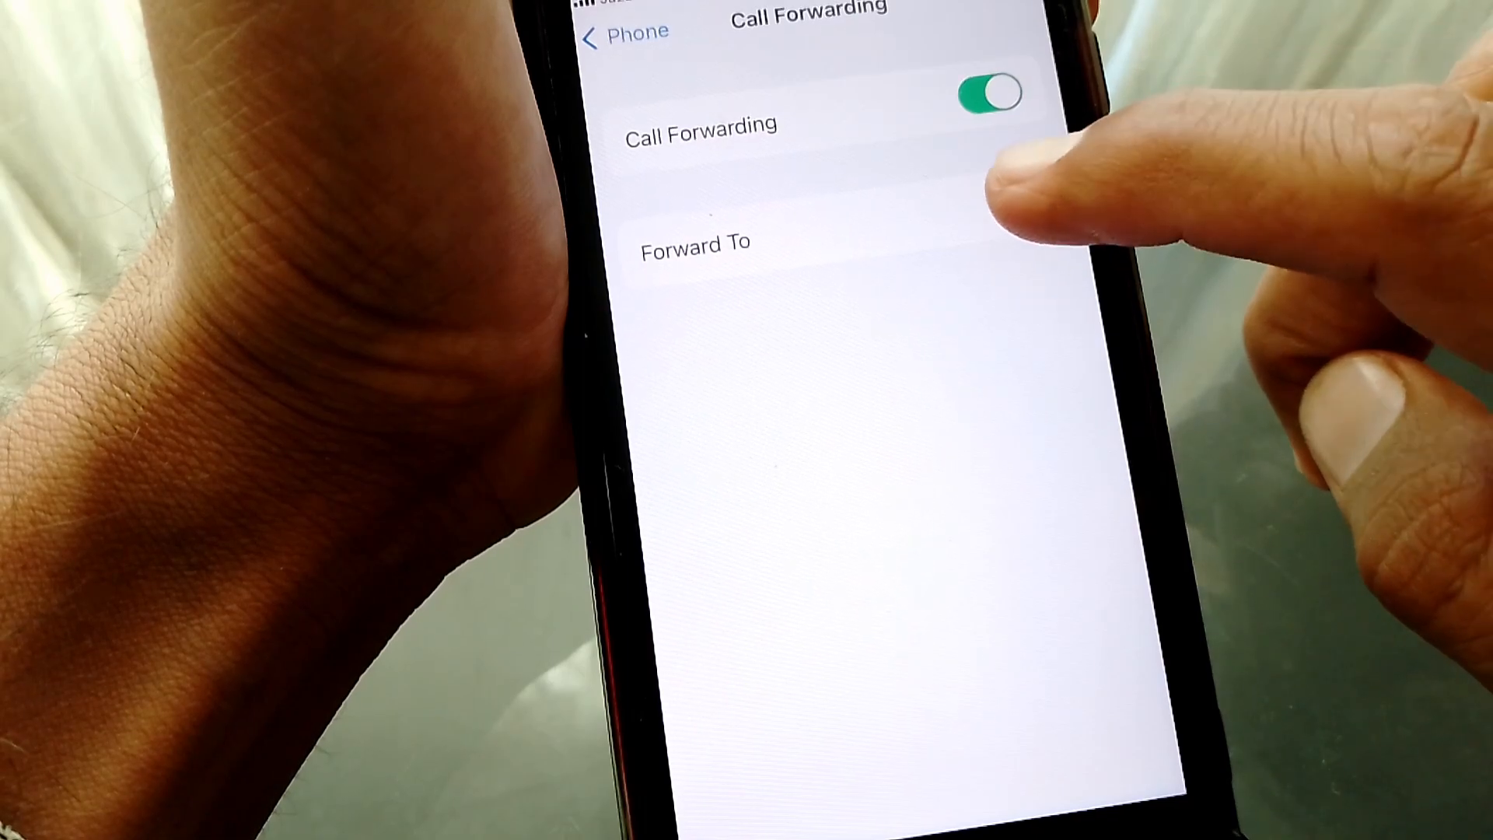
{"action": "left_click", "coordinate": [696, 241]}
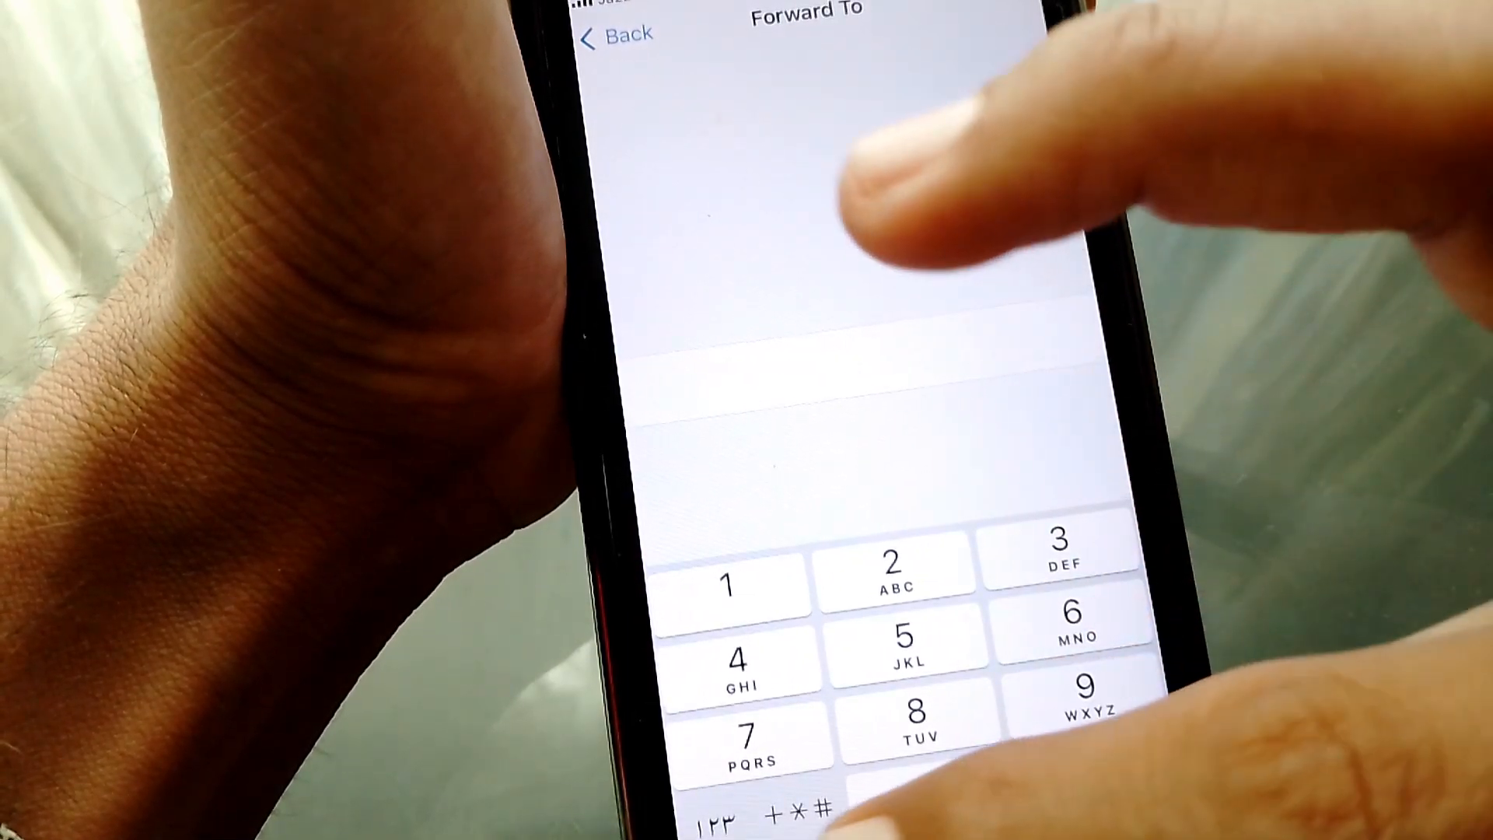